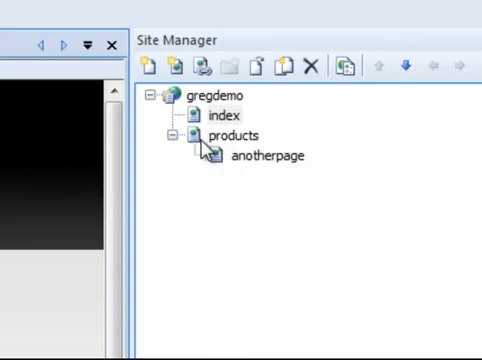
mouse_move(222, 200)
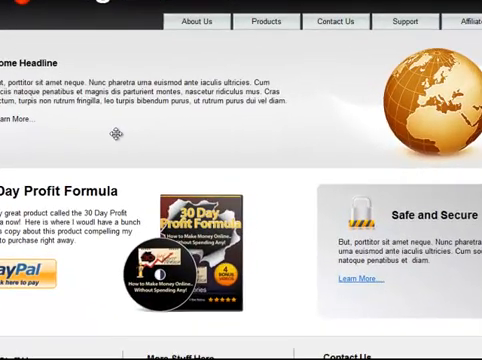
scroll("down", 3)
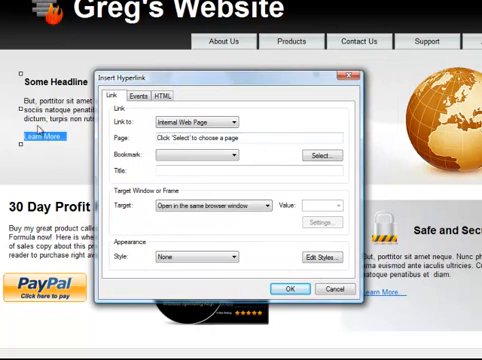
mouse_move(52, 164)
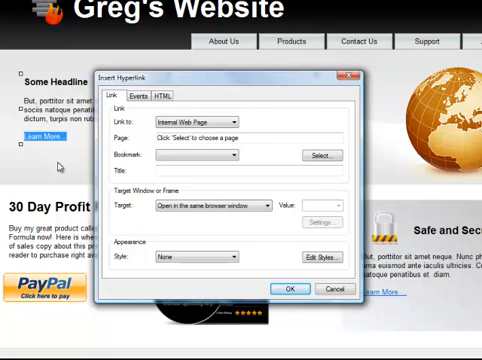
- Change the hyperlink's Link to type from Internal Web Page to Web Site
left_click(240, 116)
type("http://90se")
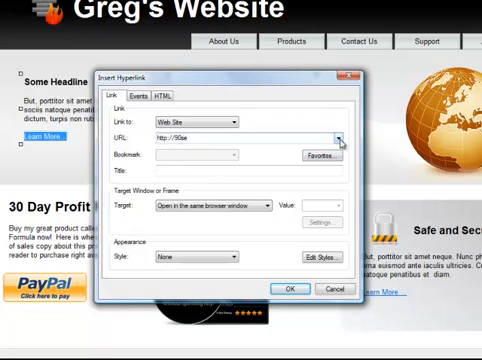
left_click(340, 138)
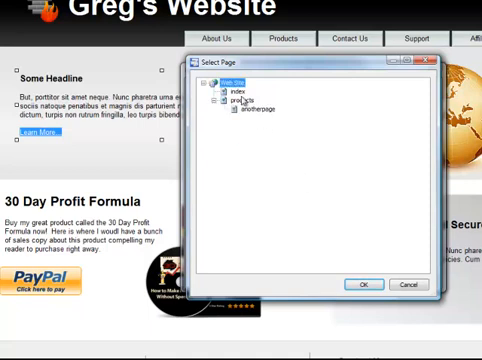
- Pick anotherpage under products in the Select Page tree as the link target
left_click(240, 88)
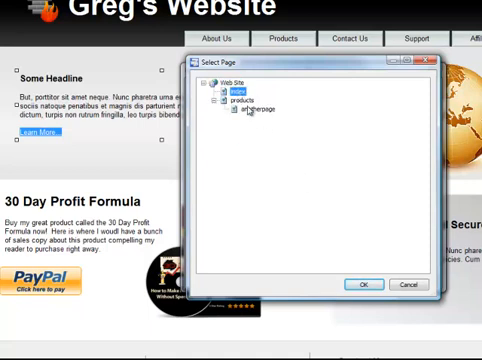
left_click(244, 100)
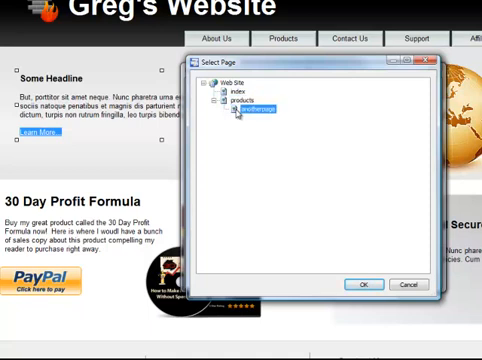
left_click(244, 100)
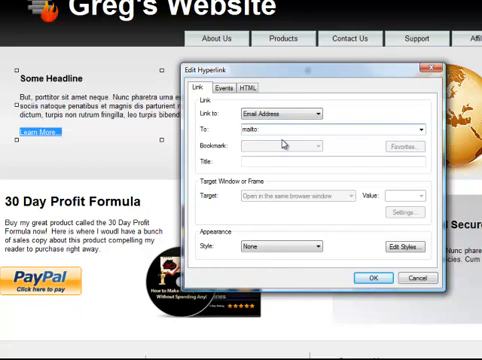
mouse_move(290, 144)
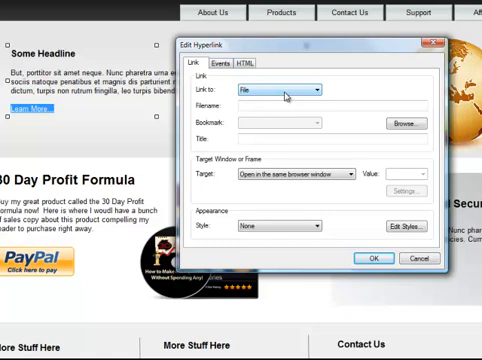
- Switch the link type to File before closing the Edit Hyperlink dialog
left_click(398, 124)
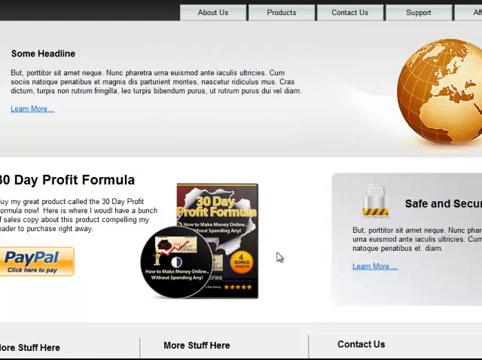
mouse_move(42, 114)
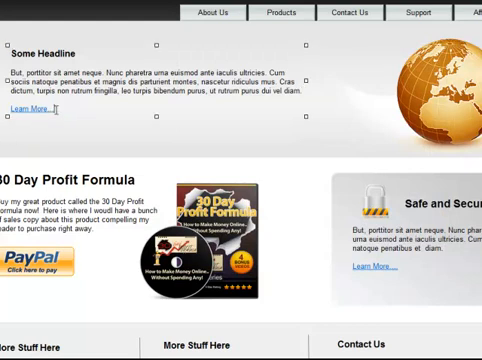
right_click(28, 112)
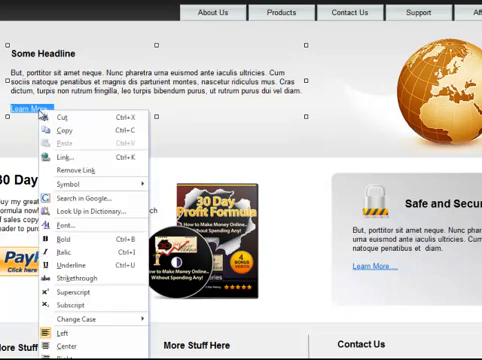
left_click(68, 156)
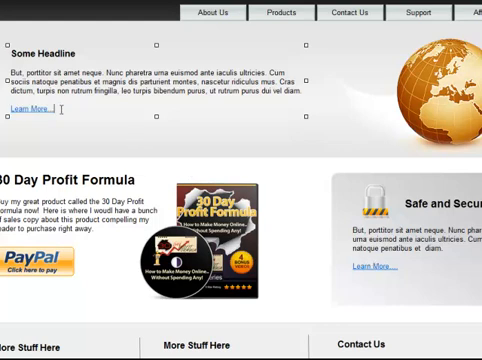
- Start a hyperlink on the Learn More text as a Smart Link and choose its Type
right_click(24, 112)
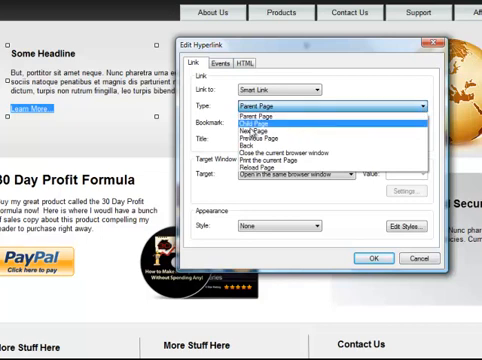
left_click(258, 122)
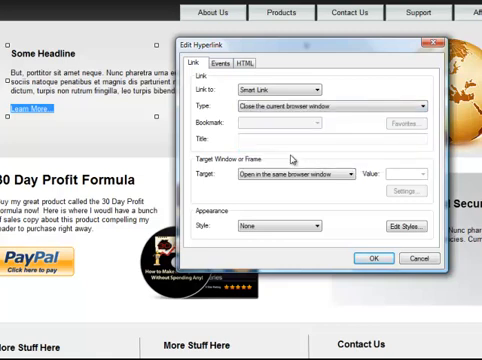
left_click(340, 108)
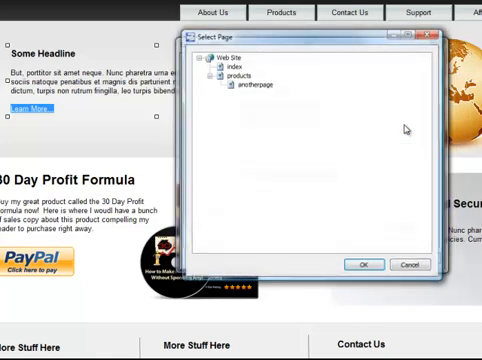
- Choose products in the Select Page tree and confirm it as the Learn More destination
left_click(244, 86)
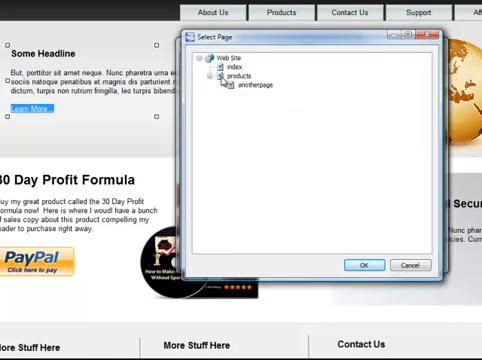
left_click(244, 74)
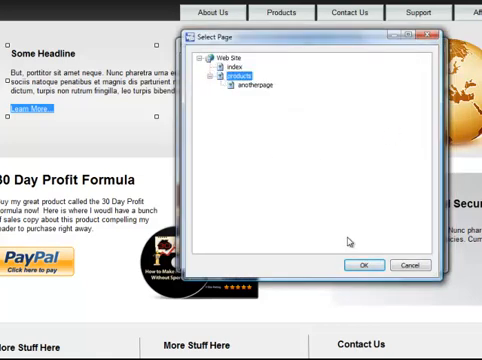
left_click(364, 266)
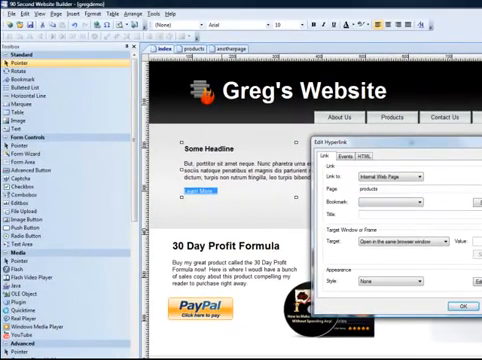
- Close Edit Hyperlink and switch to editing the products page
left_click(460, 306)
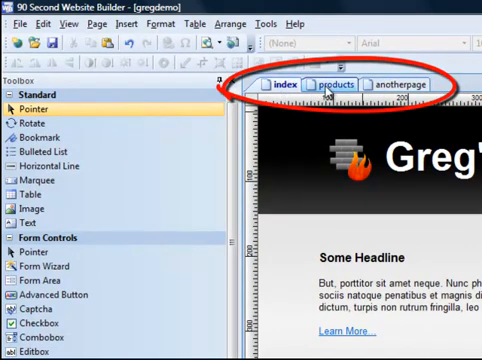
left_click(322, 88)
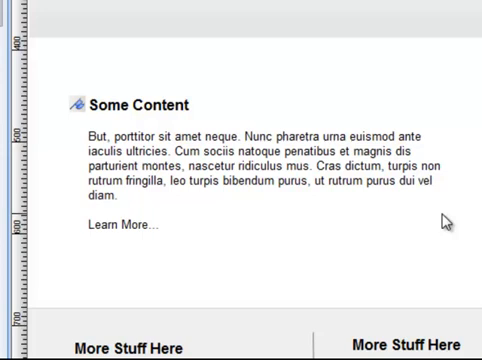
mouse_move(112, 144)
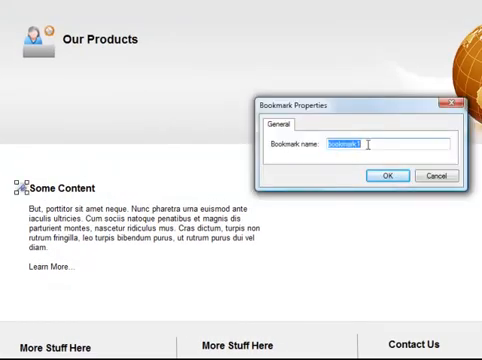
- Name the new bookmark beside Some Content 'mybookmark'
type("mybookmark")
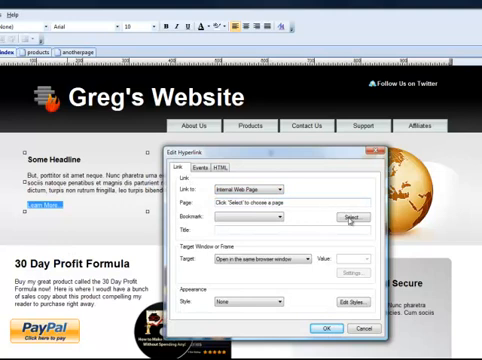
- Reopen the Select Page picker from the home page link's settings
left_click(352, 216)
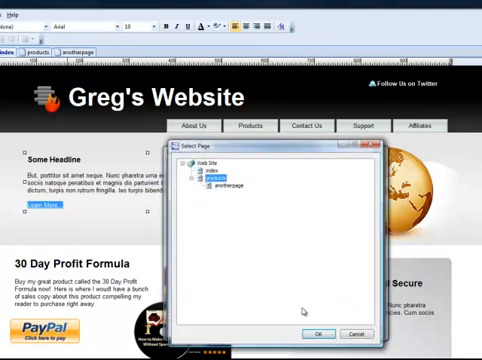